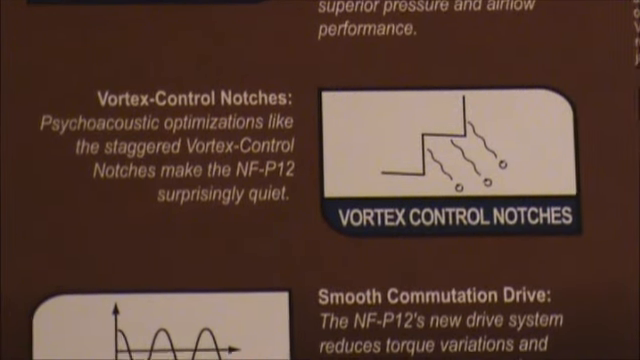
scroll("down", 3)
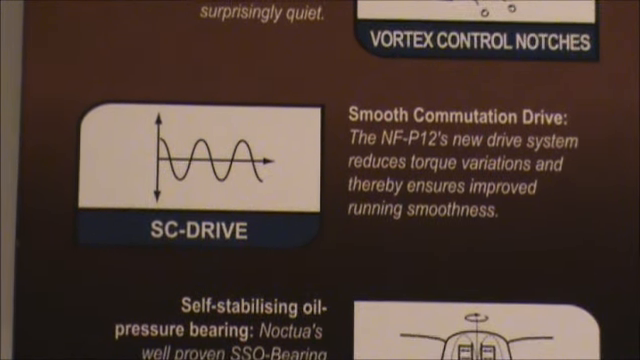
scroll("down", 3)
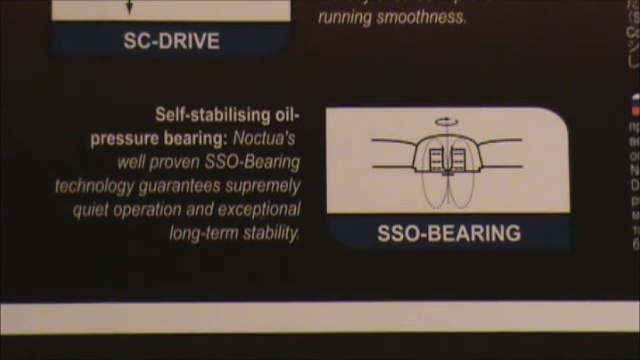